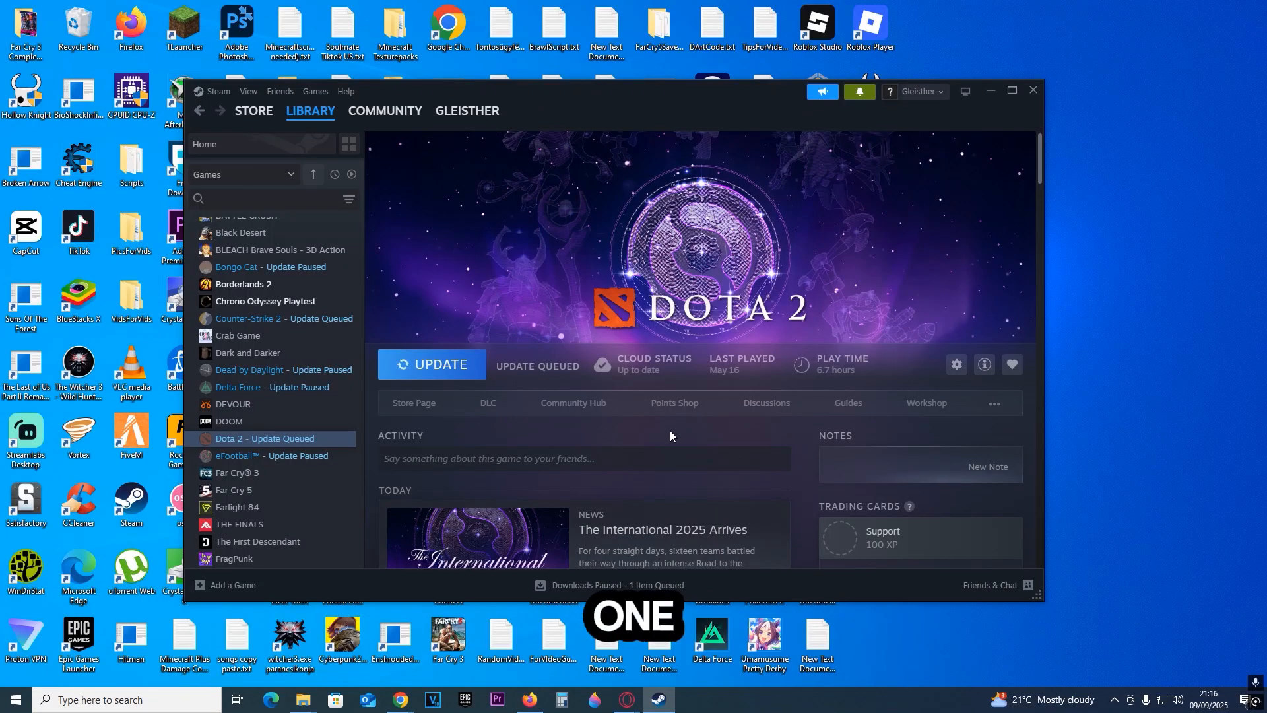
Bring up Steam's settings window from the Steam menu and scroll its category list
{"action": "left_click", "coordinate": [309, 111]}
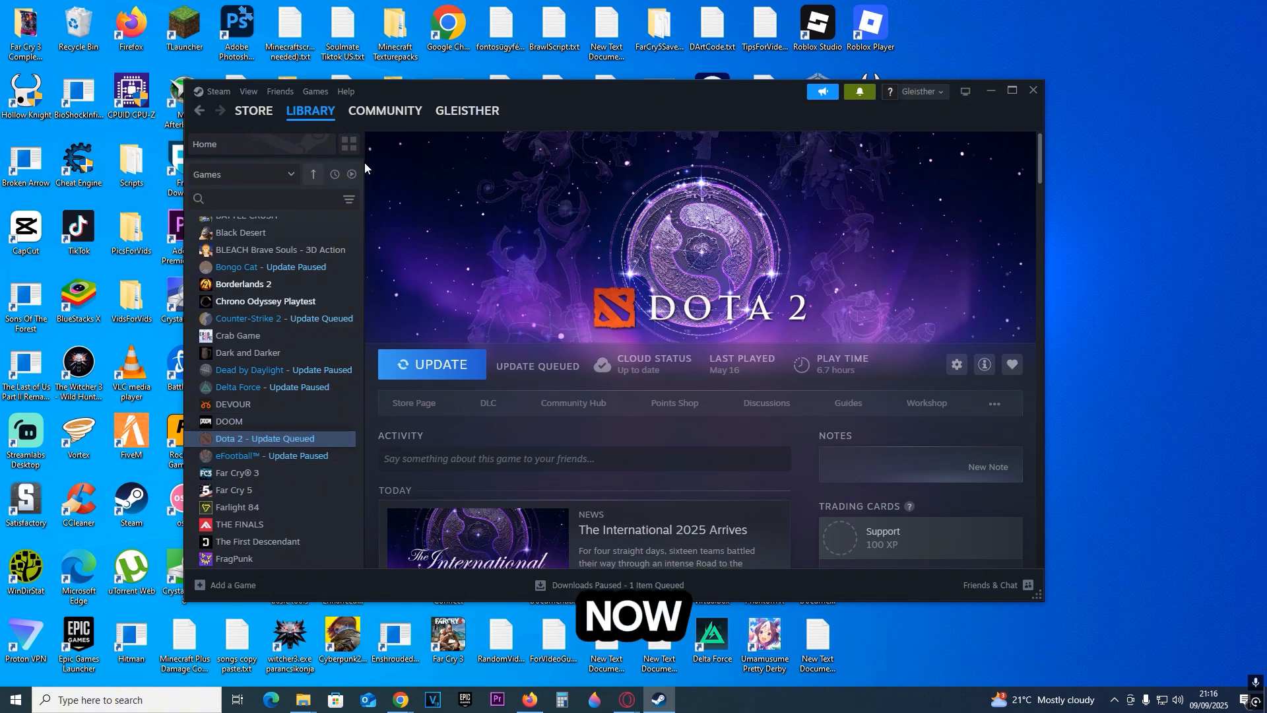
{"action": "left_click", "coordinate": [217, 91]}
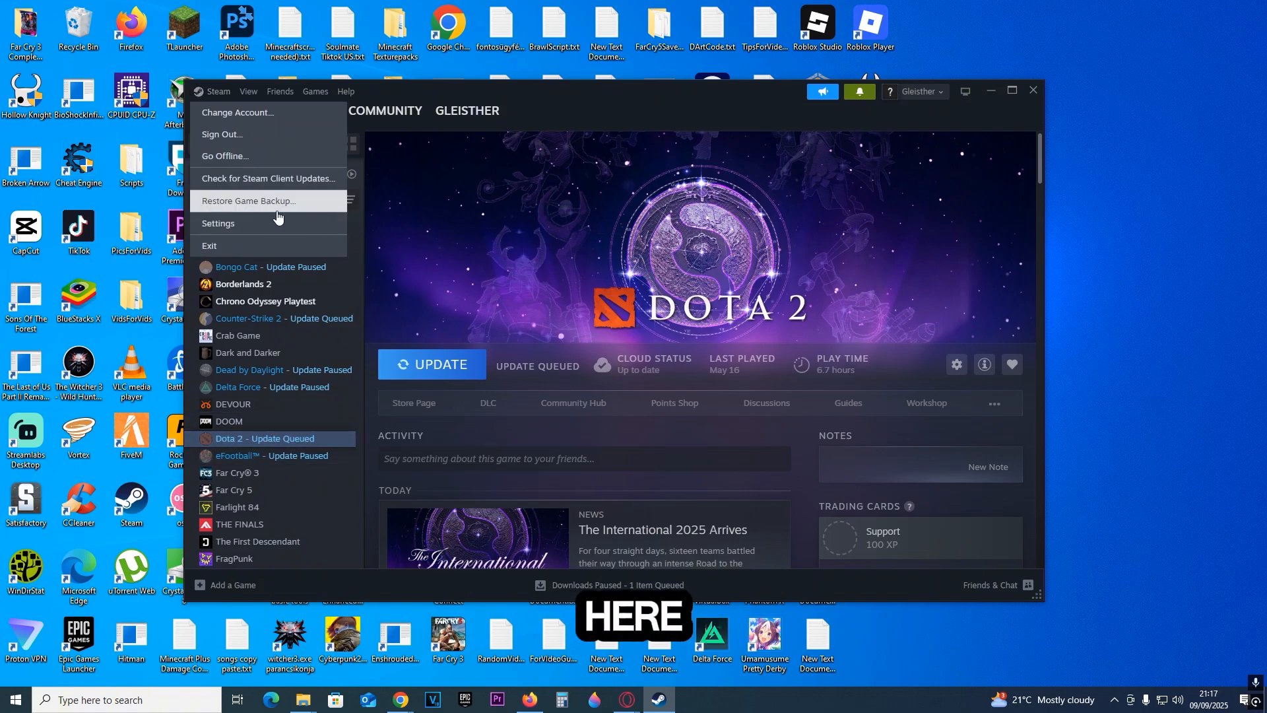
{"action": "left_click", "coordinate": [218, 223]}
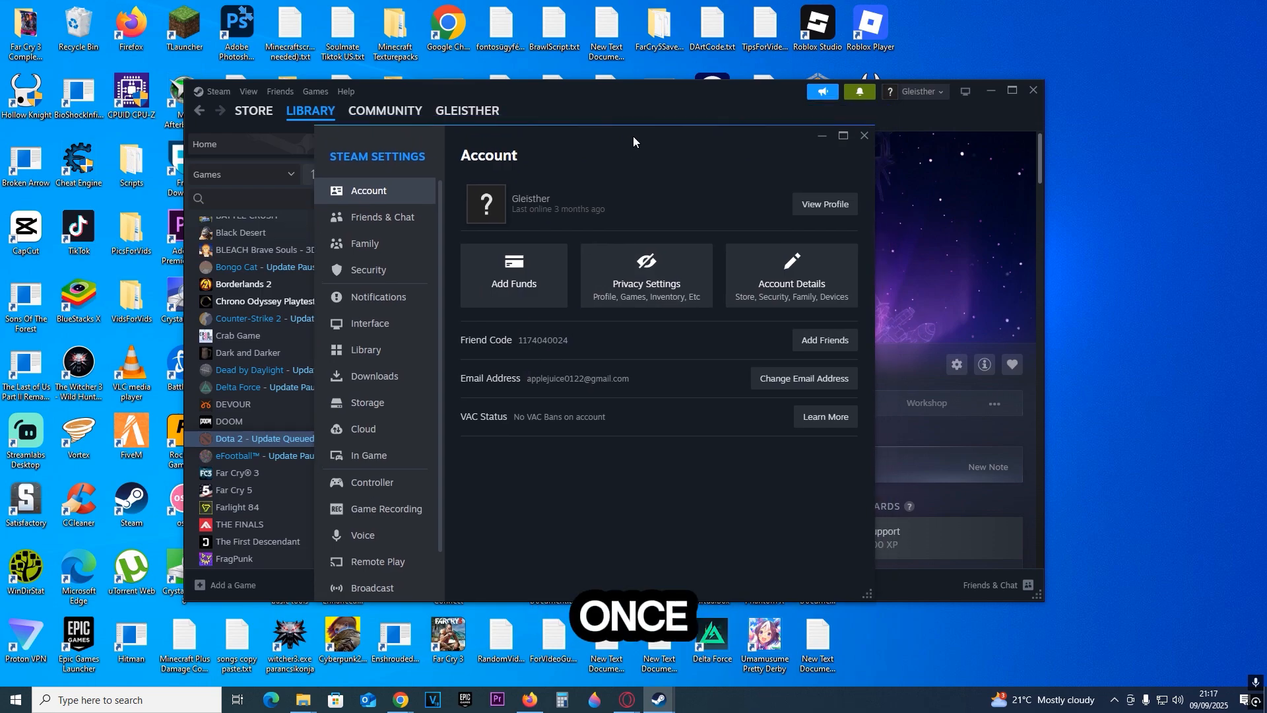
{"action": "scroll", "scroll_direction": "down", "scroll_amount": 3}
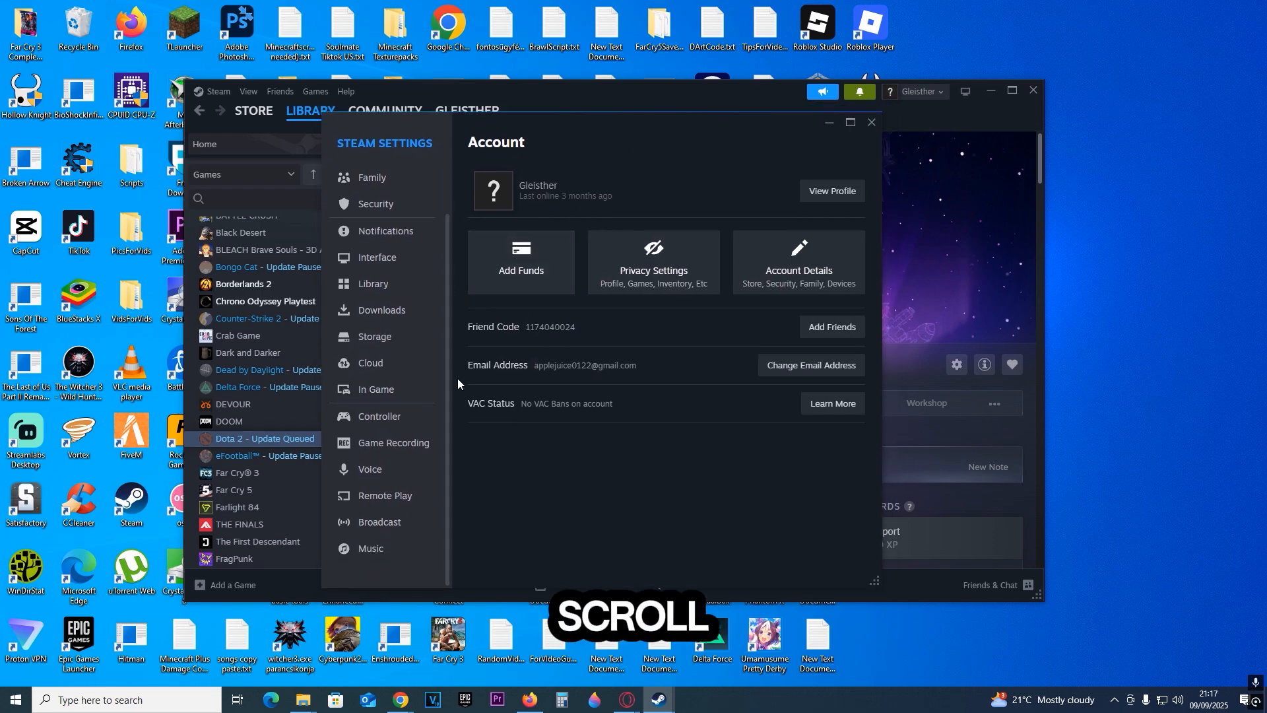
On the Voice page, set the voice input device to the Trust GXT 232 Microphone
{"action": "left_click", "coordinate": [369, 469]}
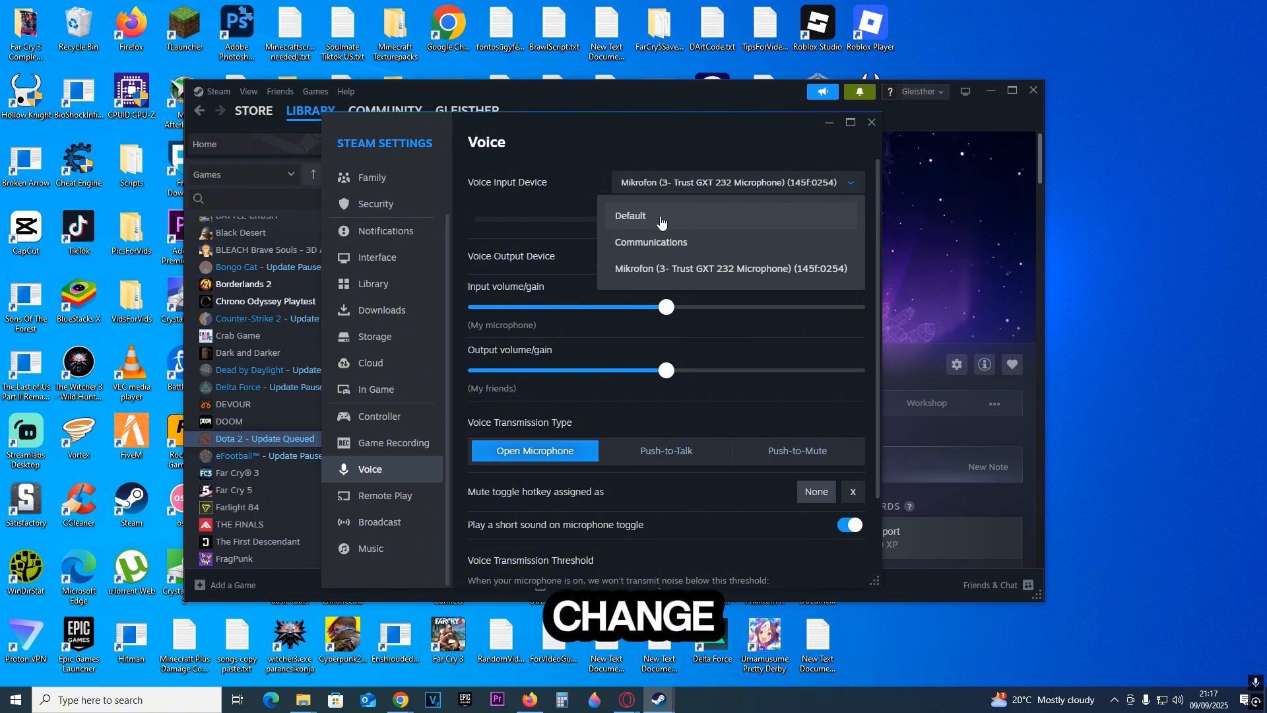
{"action": "mouse_move", "coordinate": [758, 200]}
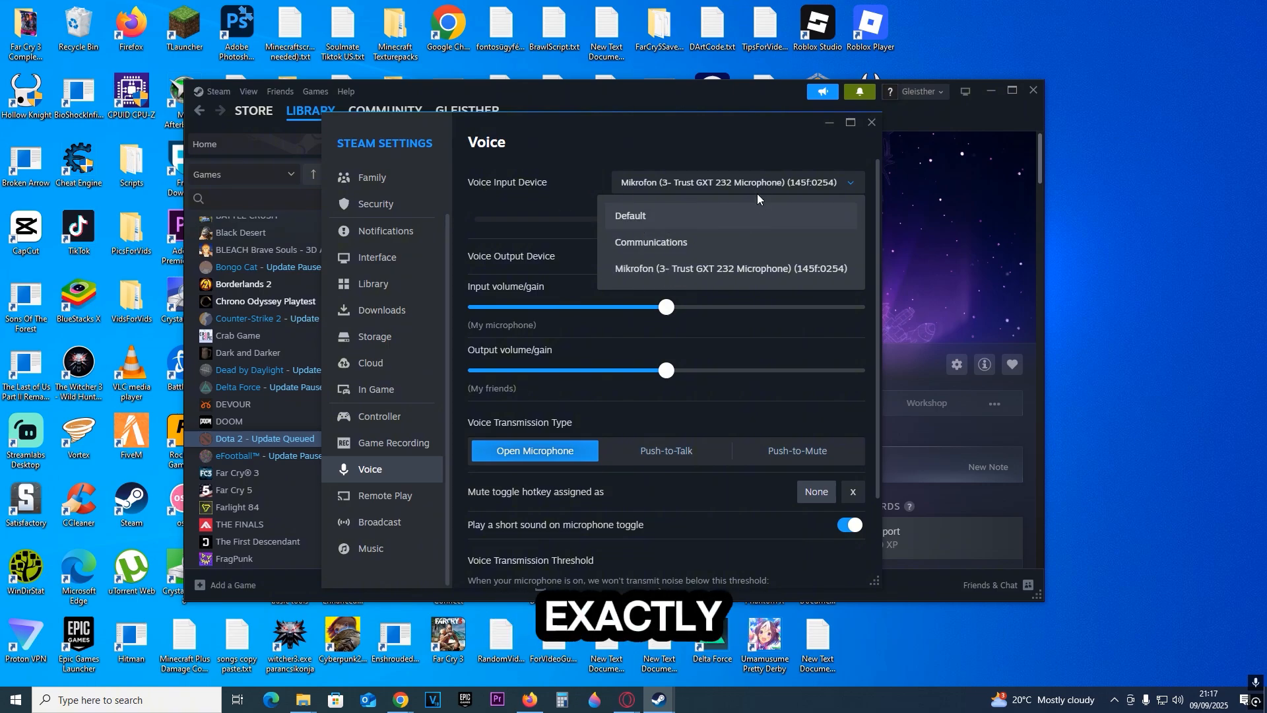
{"action": "left_click", "coordinate": [730, 268]}
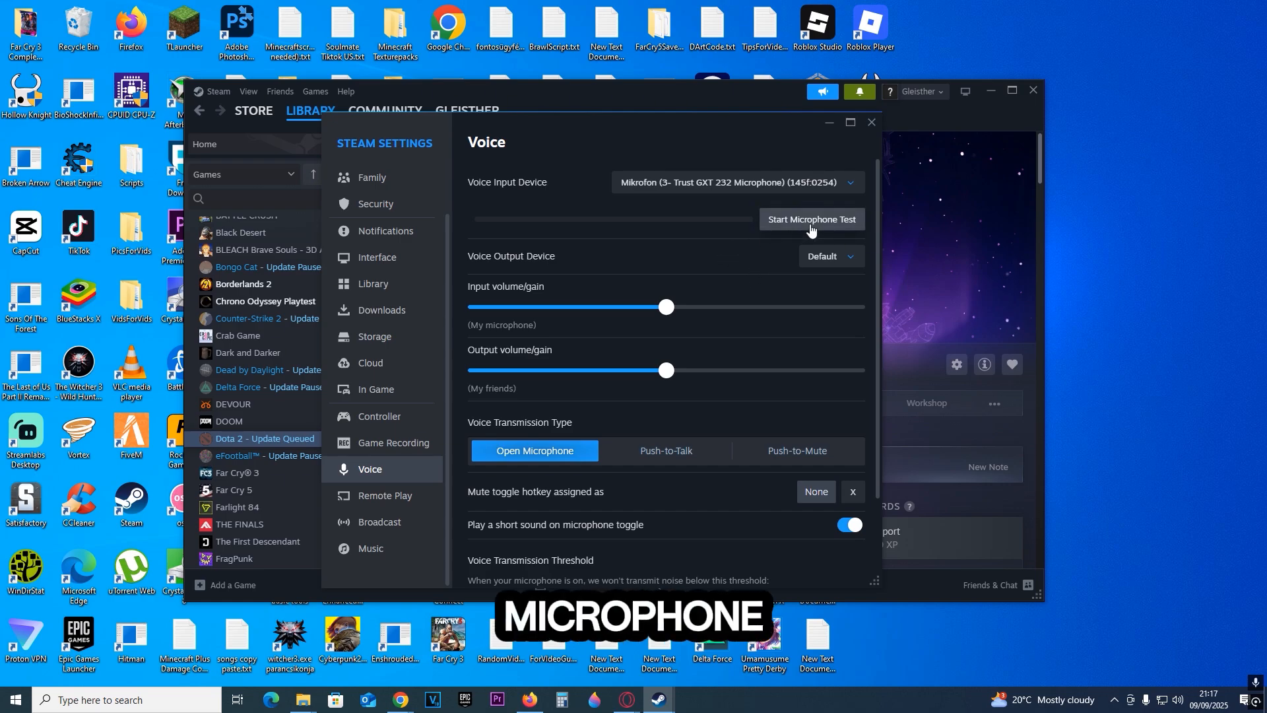
{"action": "left_click", "coordinate": [811, 219]}
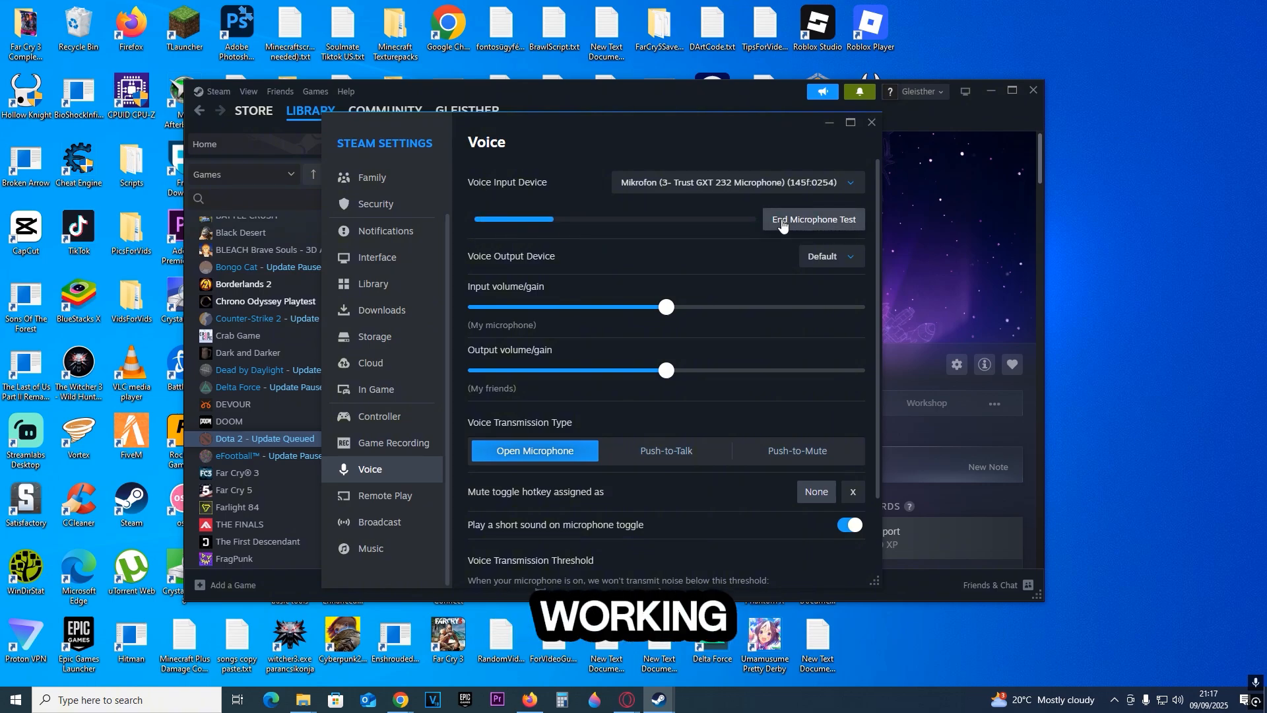
{"action": "left_click", "coordinate": [811, 219]}
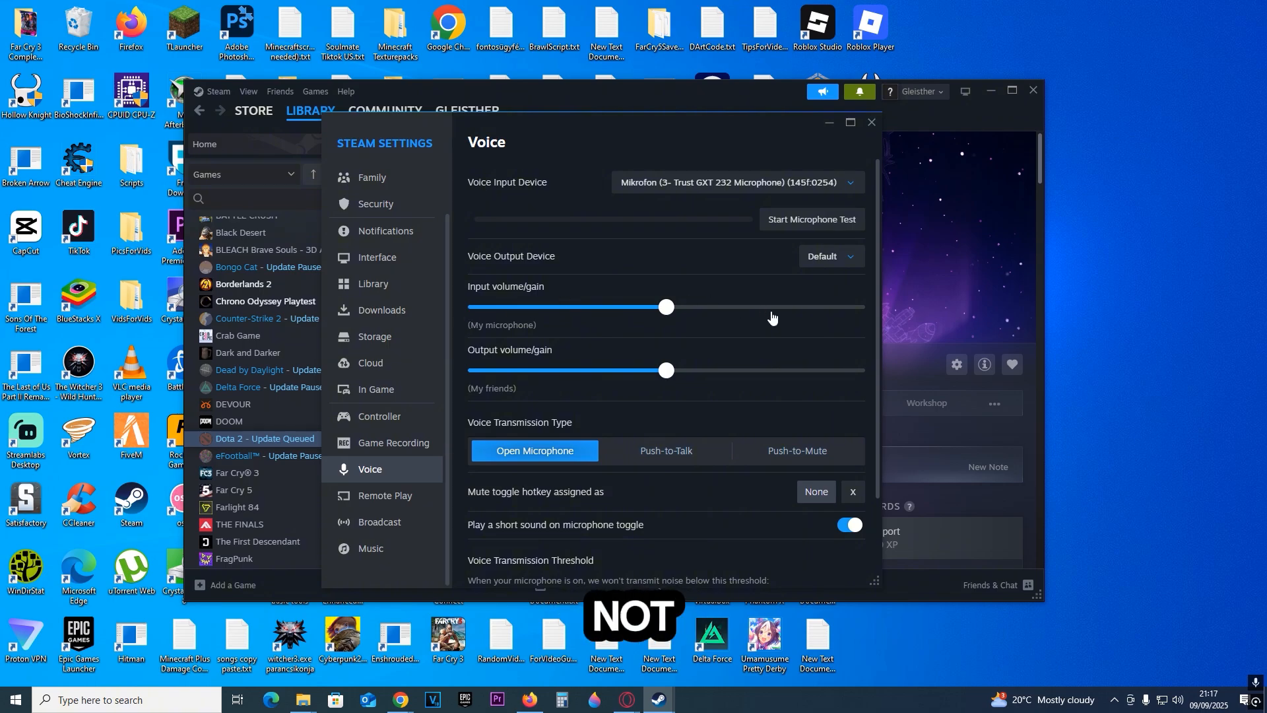
{"action": "scroll", "scroll_direction": "down", "scroll_amount": 3}
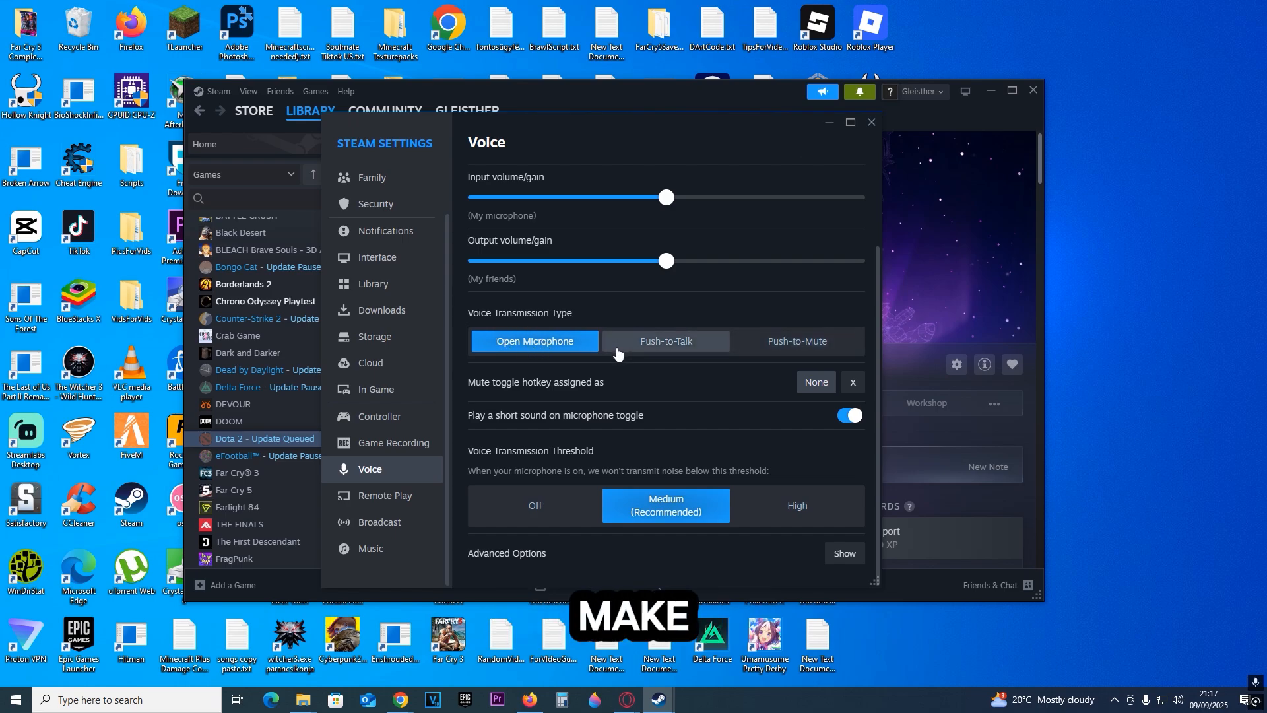
{"action": "mouse_move", "coordinate": [586, 404]}
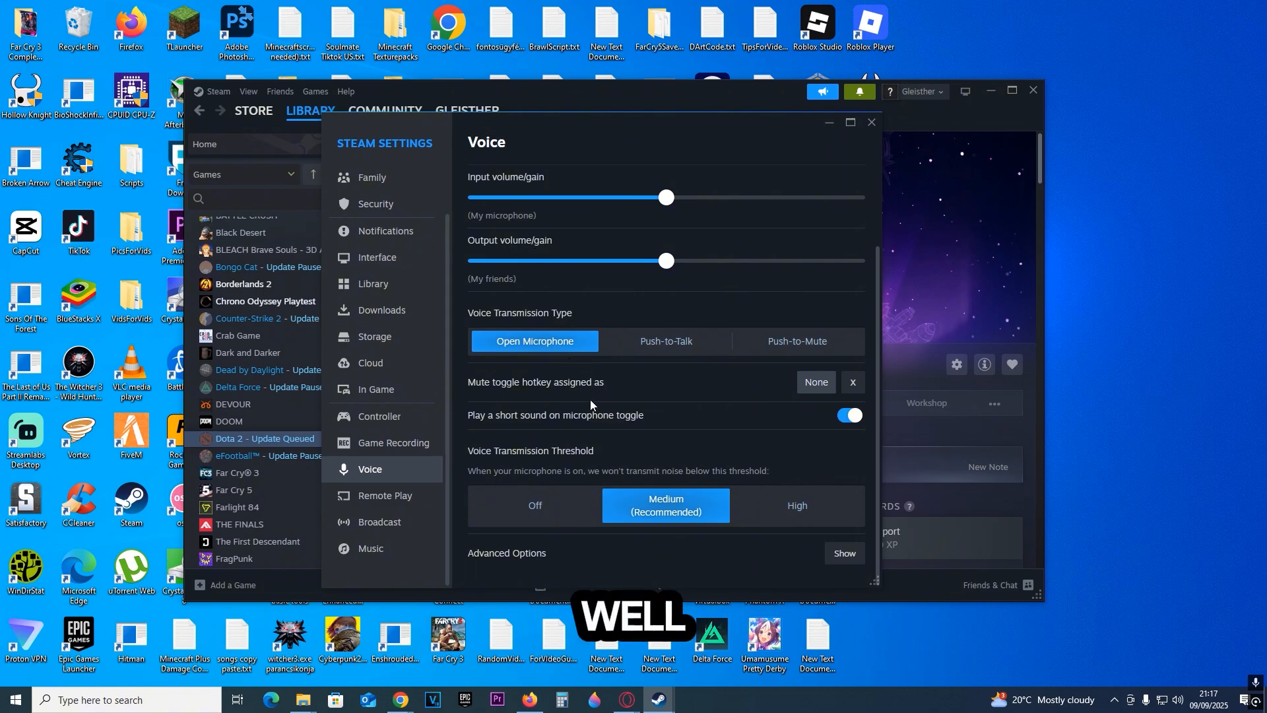
{"action": "mouse_move", "coordinate": [581, 468]}
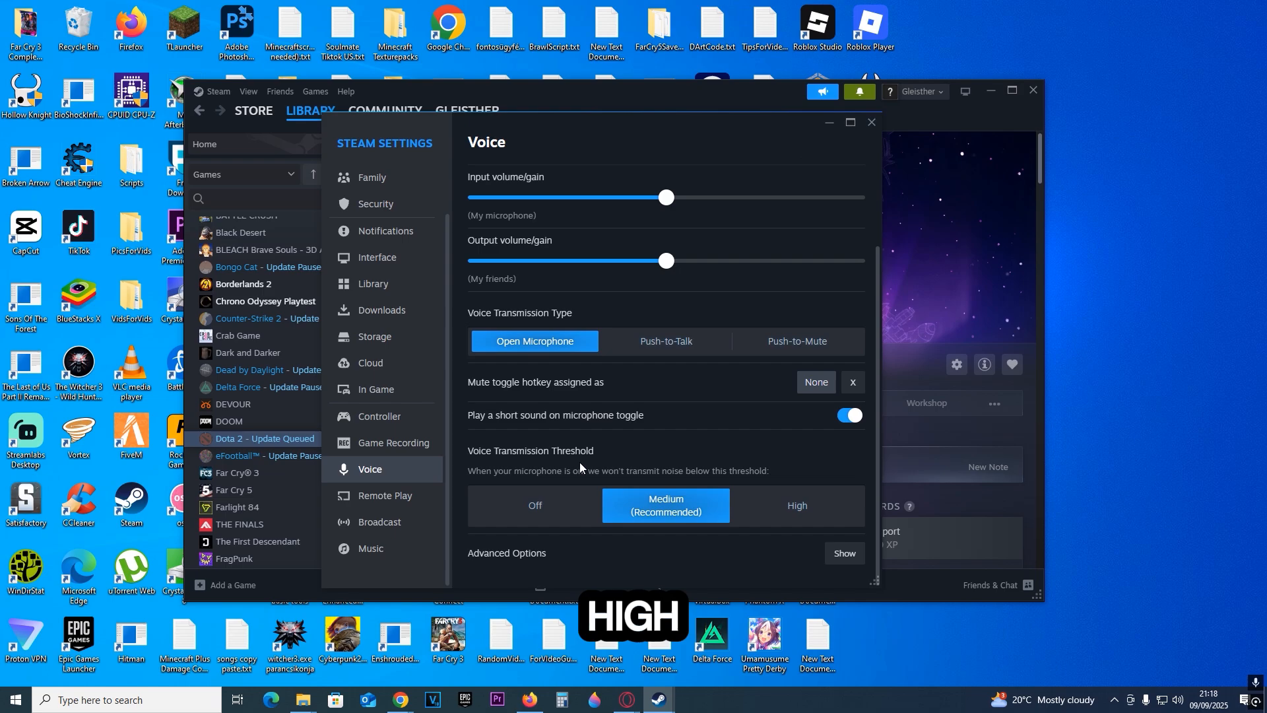
{"action": "mouse_move", "coordinate": [535, 504]}
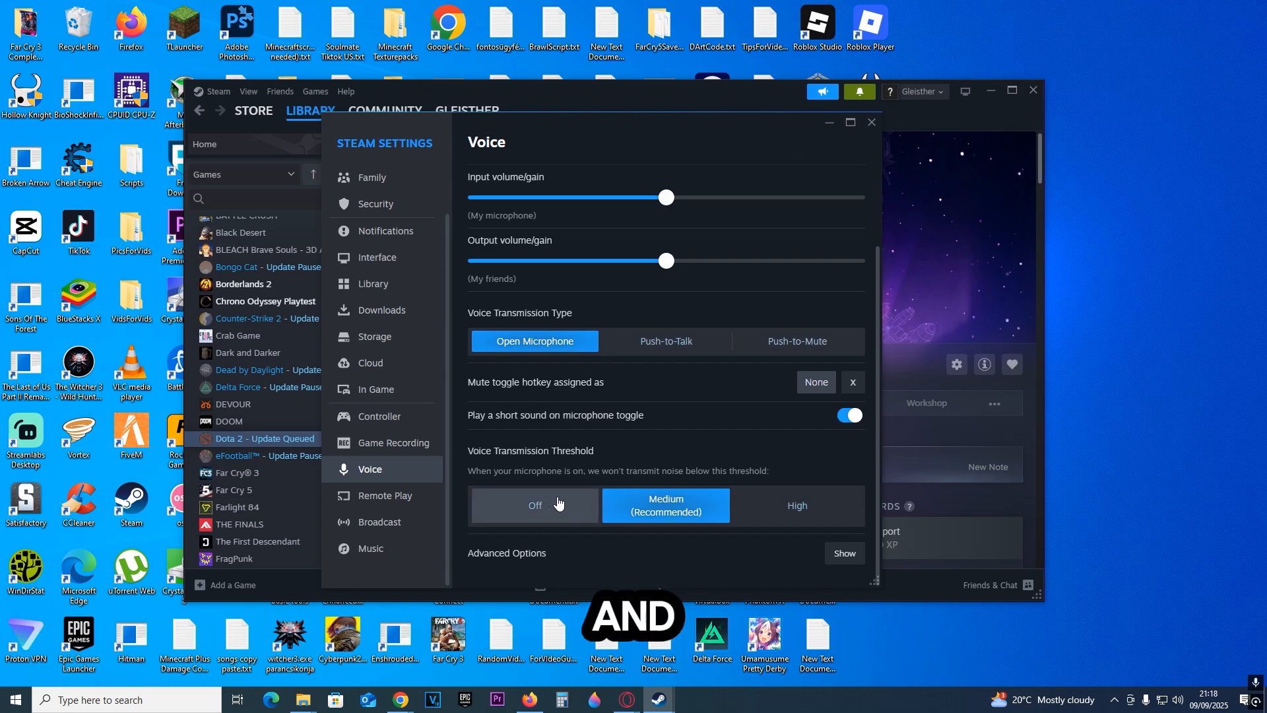